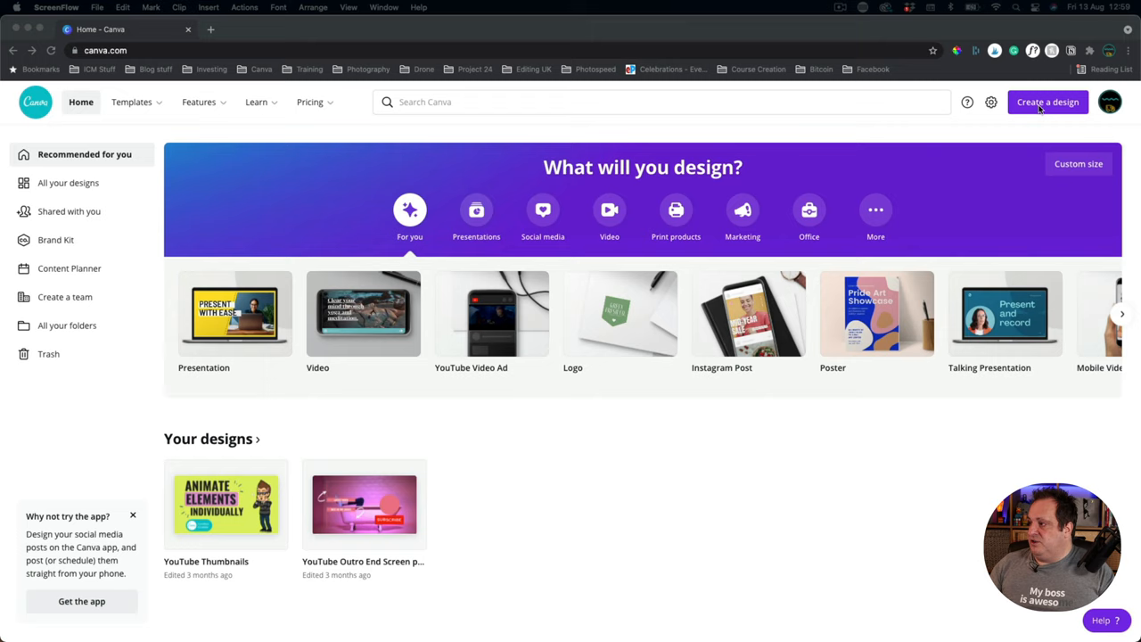
# - Create a blank 1080p Video design from the Canva home page and reveal the More apps panel
pyautogui.click(1049, 101)
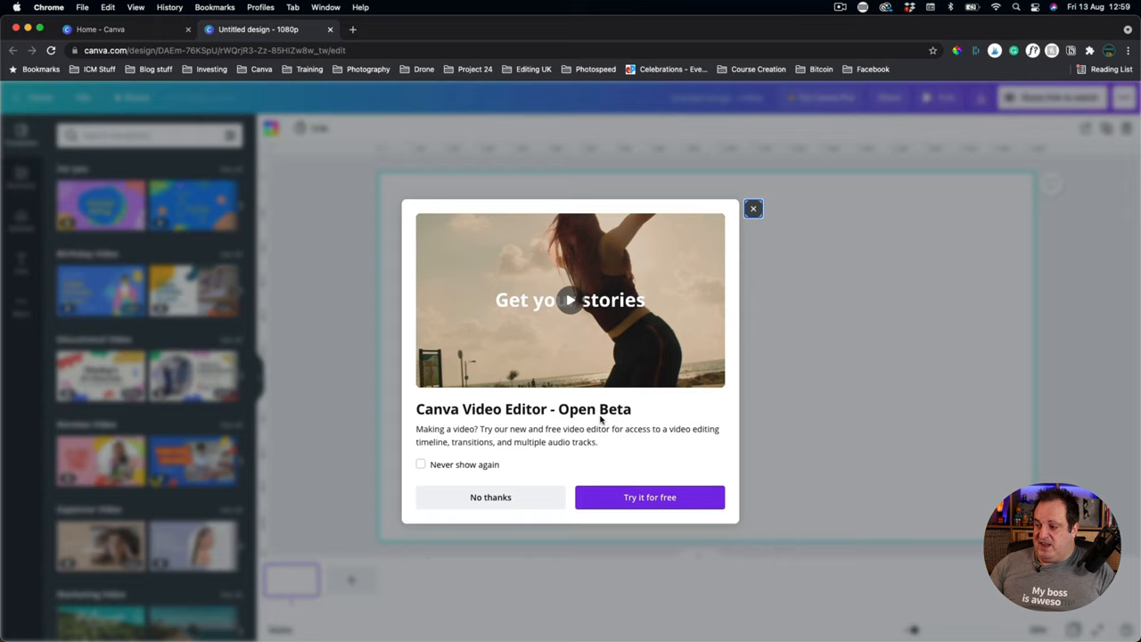
pyautogui.moveTo(544, 457)
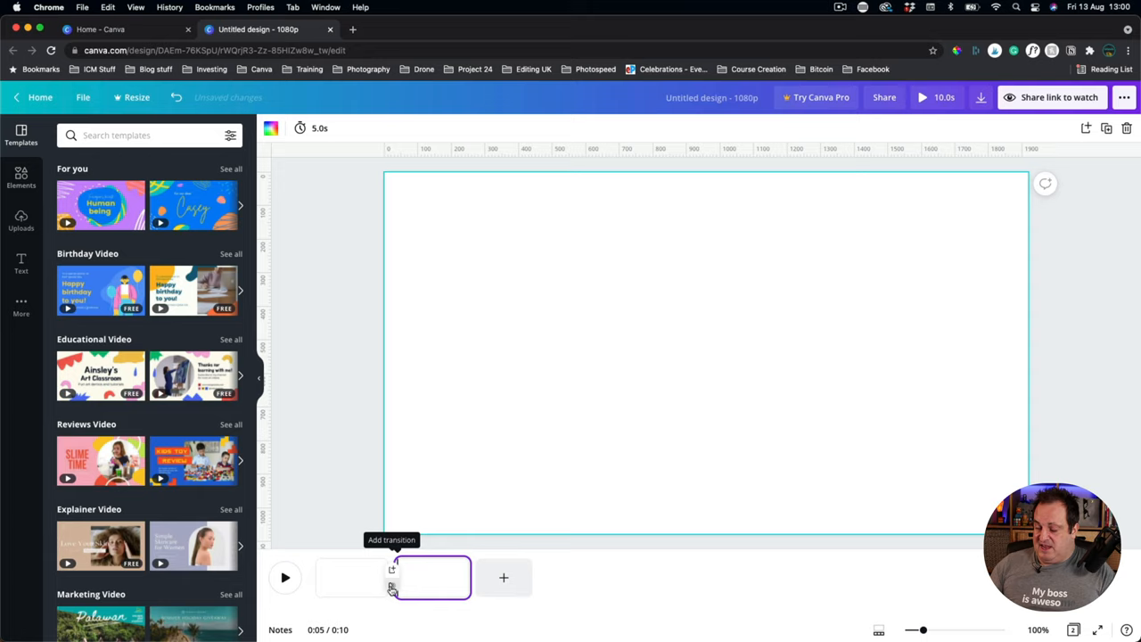
pyautogui.click(22, 307)
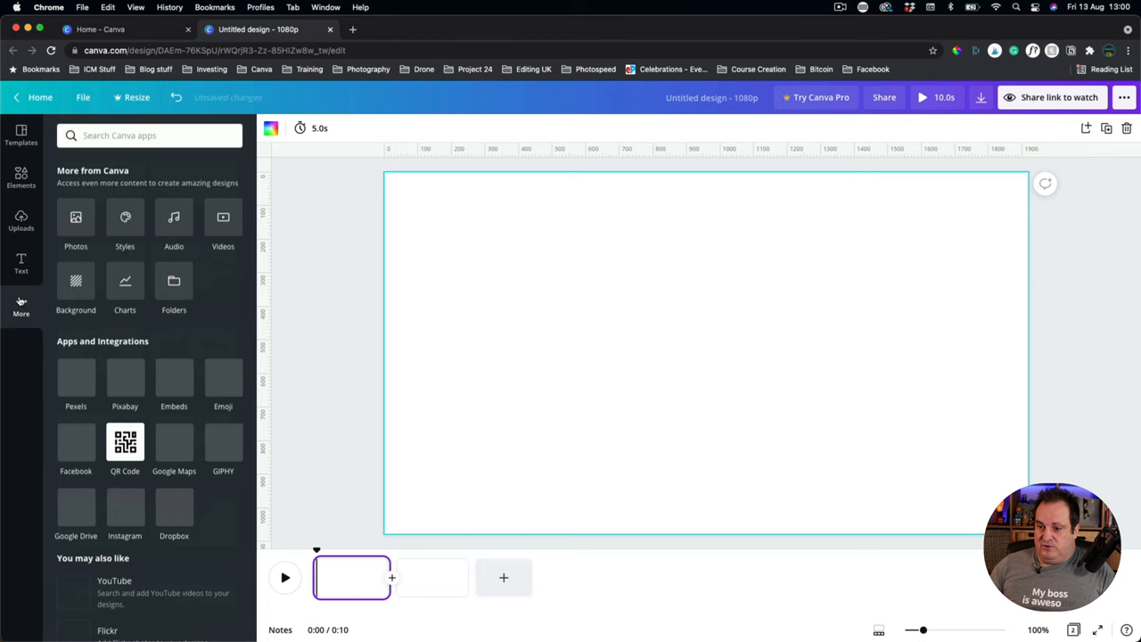
pyautogui.click(22, 306)
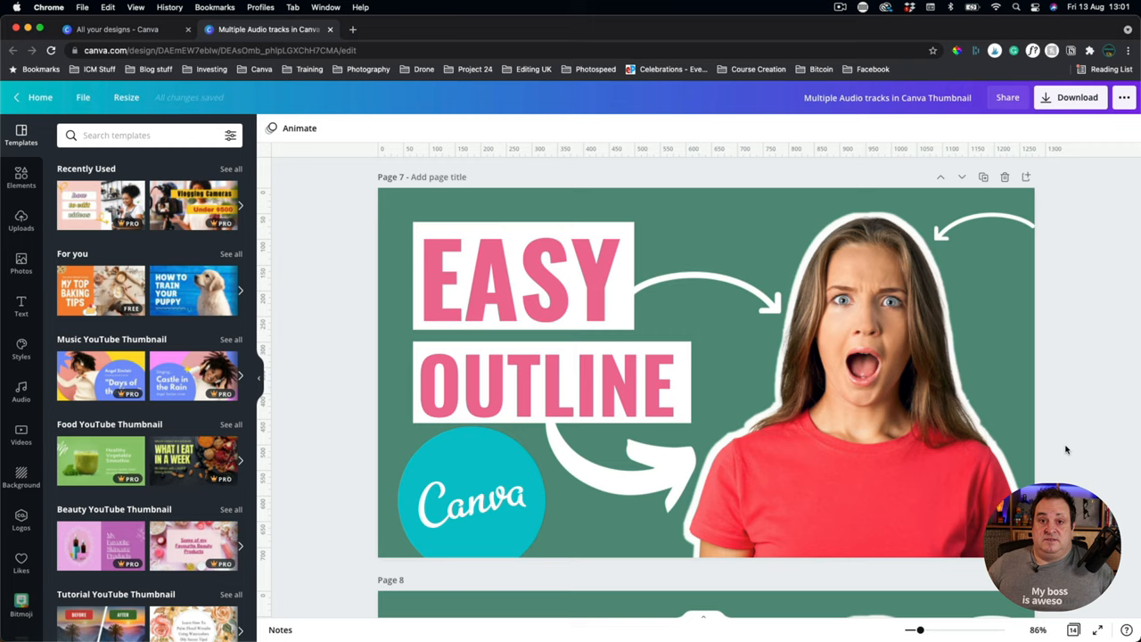
# - Show the EASY OUTLINE thumbnail example of the shocked woman with a white outline
pyautogui.click(785, 389)
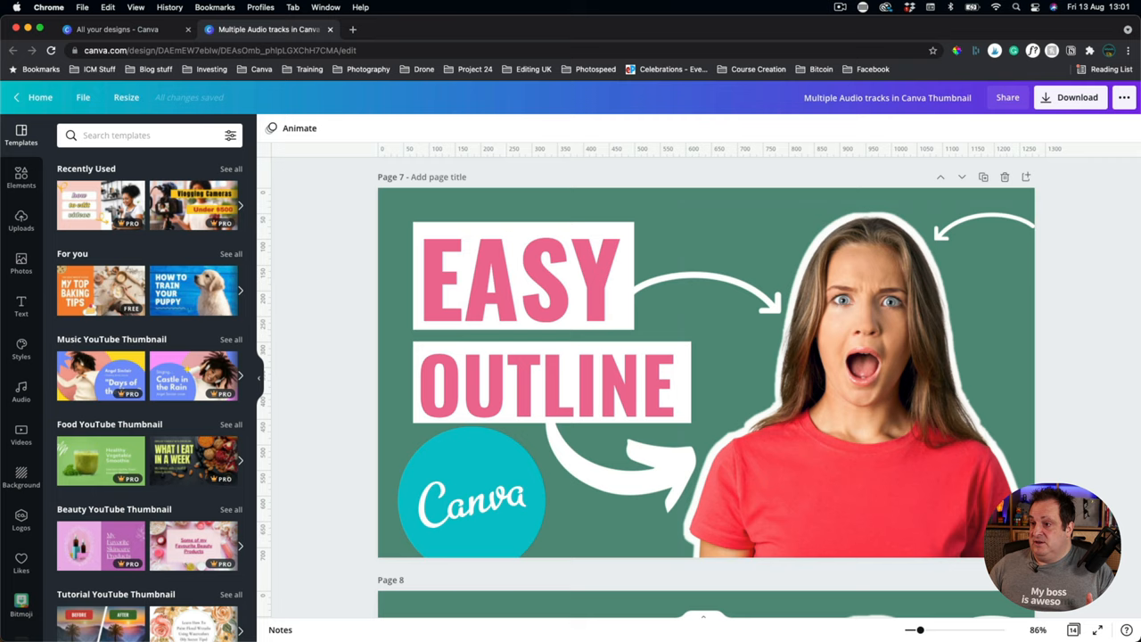
pyautogui.click(116, 29)
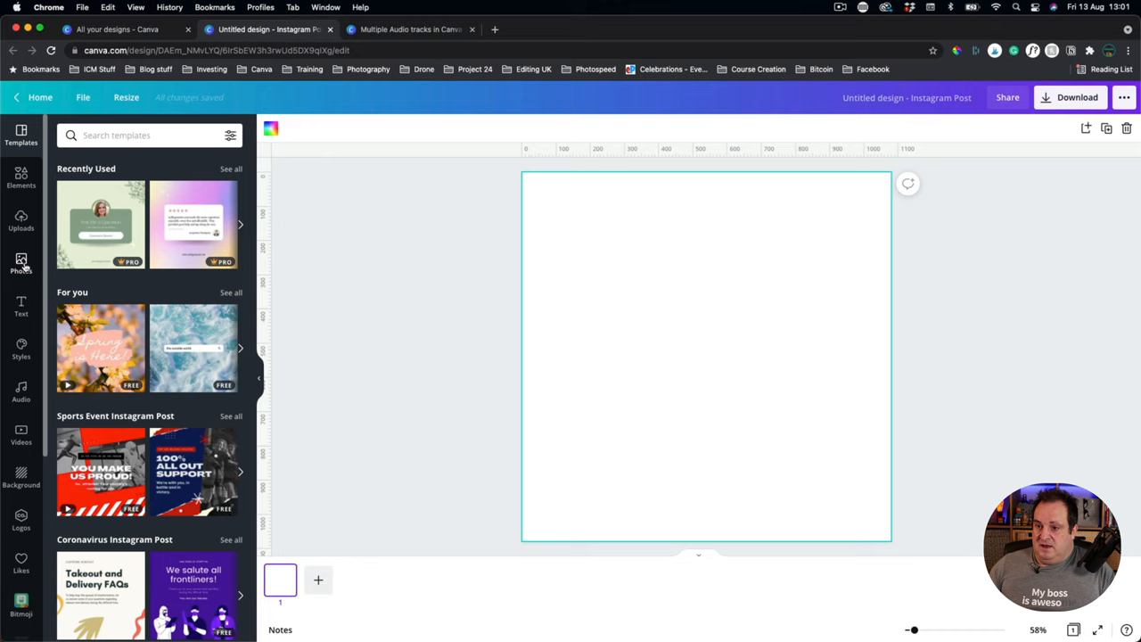
# - Add the shocked woman photo from Recently Used, set a dark grey background, and add a second dark page
pyautogui.click(22, 264)
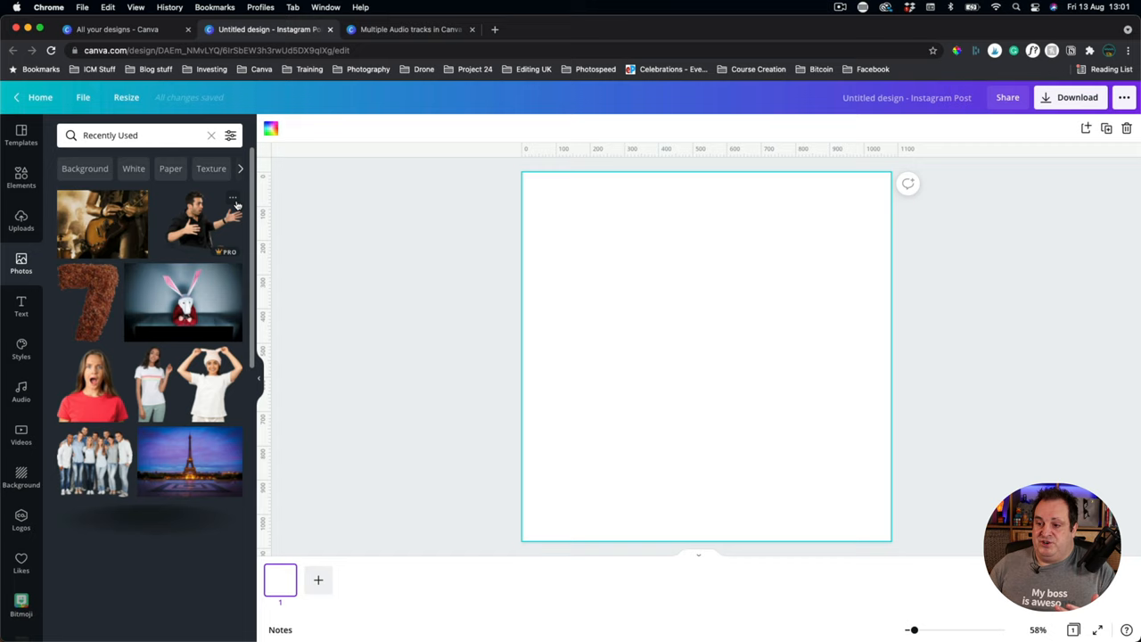
pyautogui.click(93, 383)
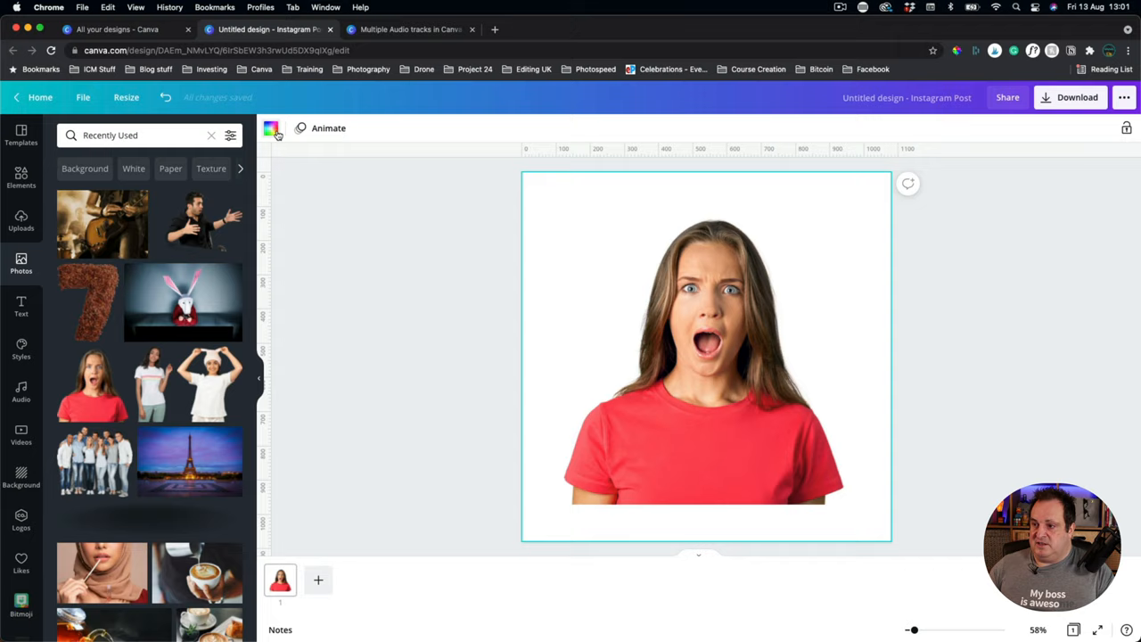
pyautogui.click(271, 128)
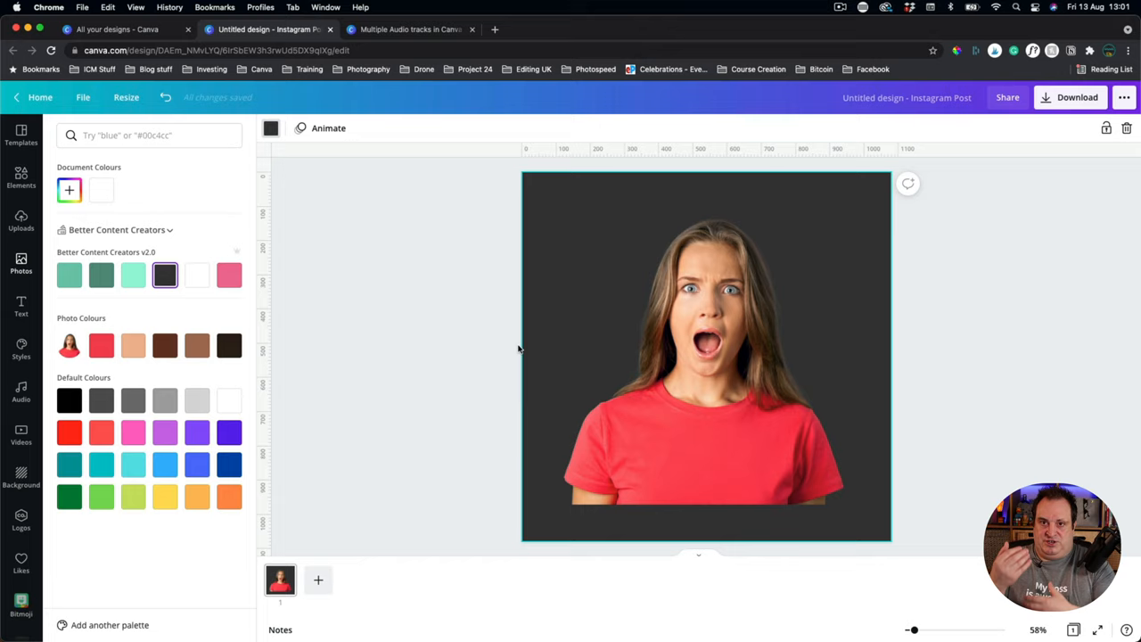
pyautogui.click(682, 374)
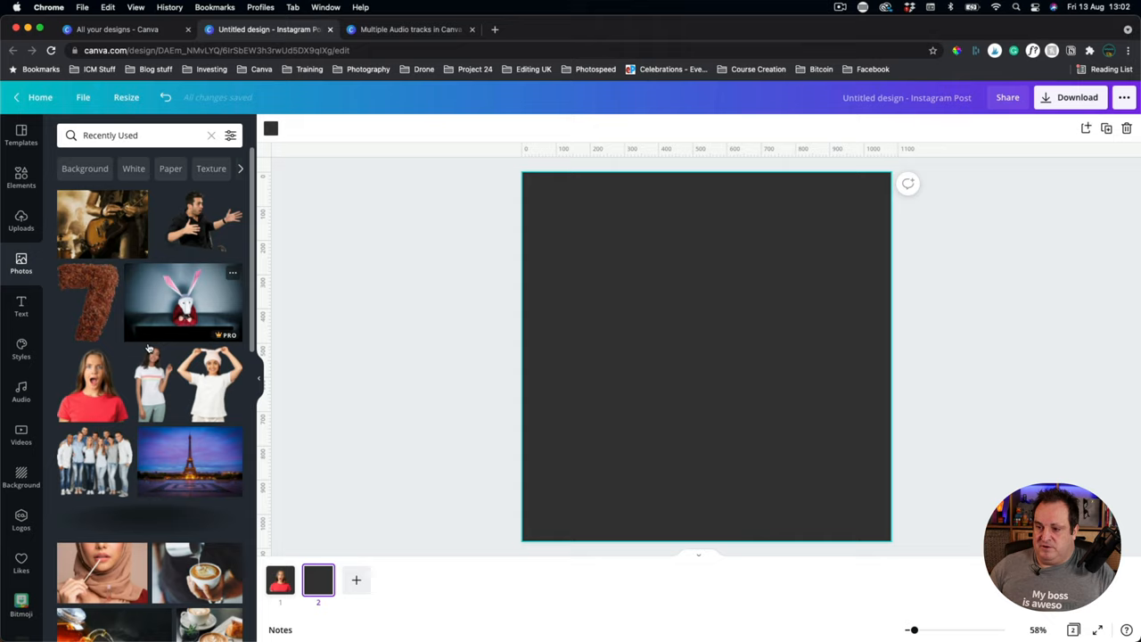
# - Search Photos for 'person', add the smiling blonde woman, and apply Background Remover to cut her out
pyautogui.write('person')
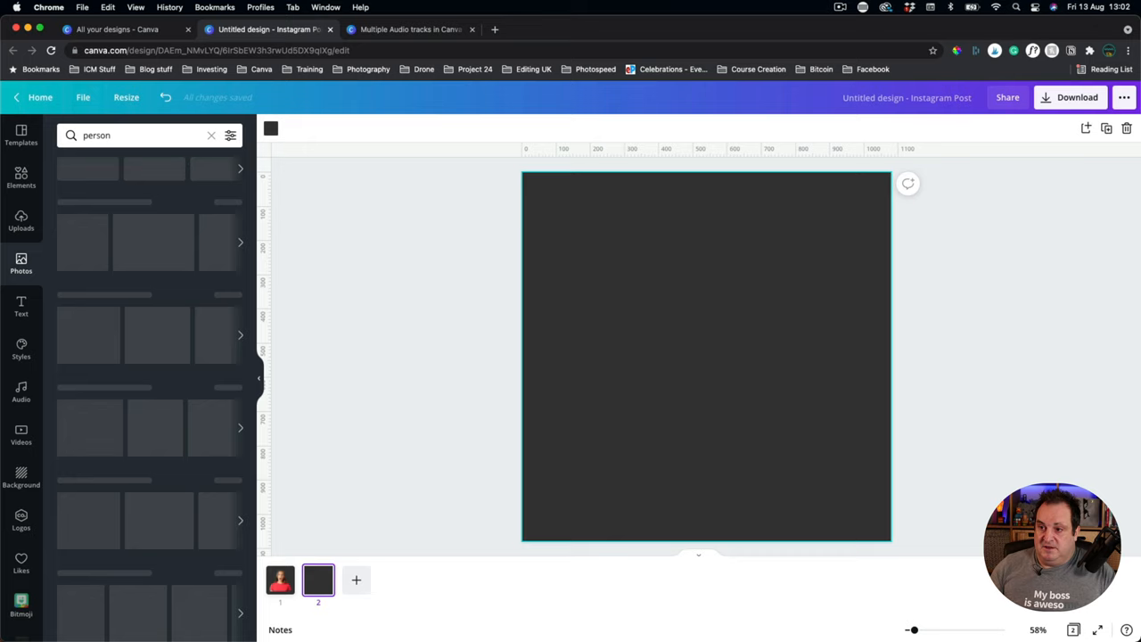
pyautogui.click(111, 225)
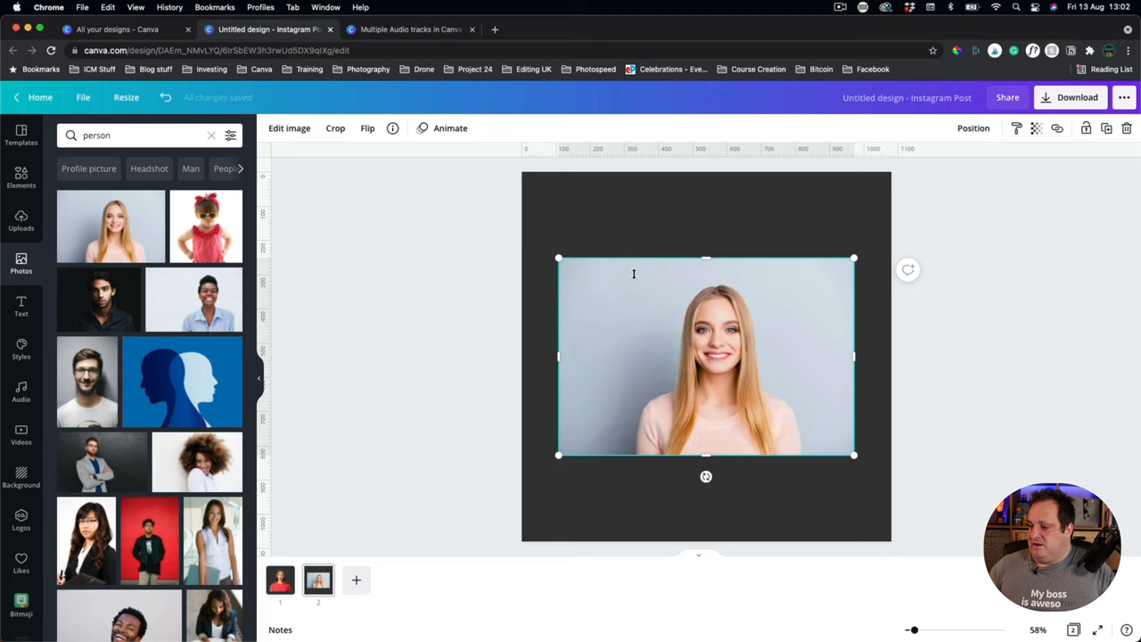
pyautogui.click(289, 129)
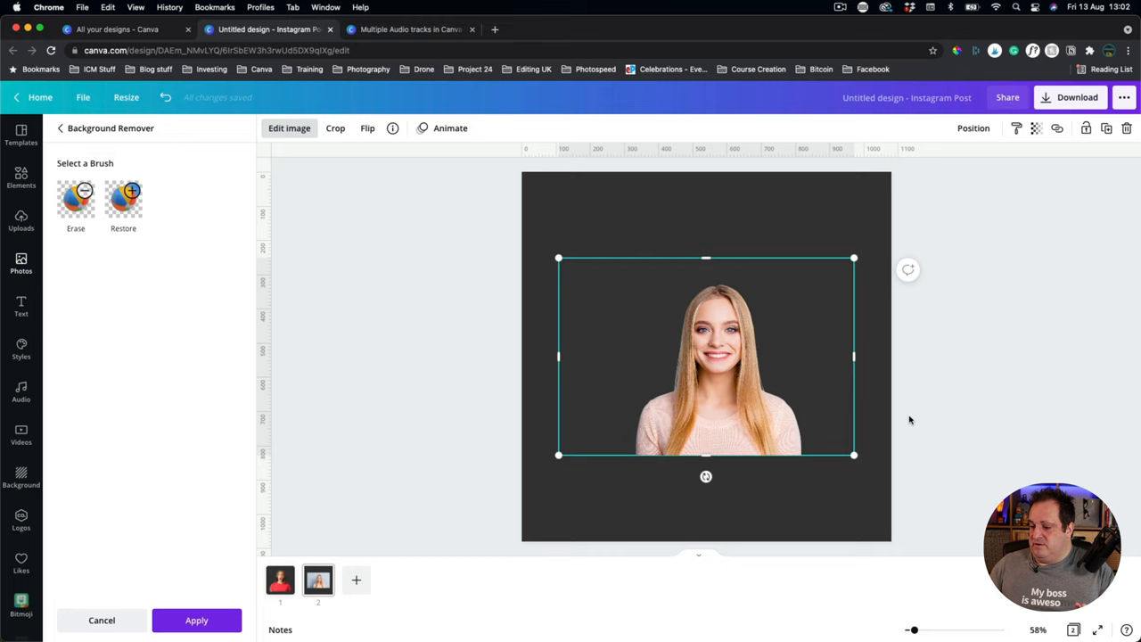
pyautogui.click(21, 264)
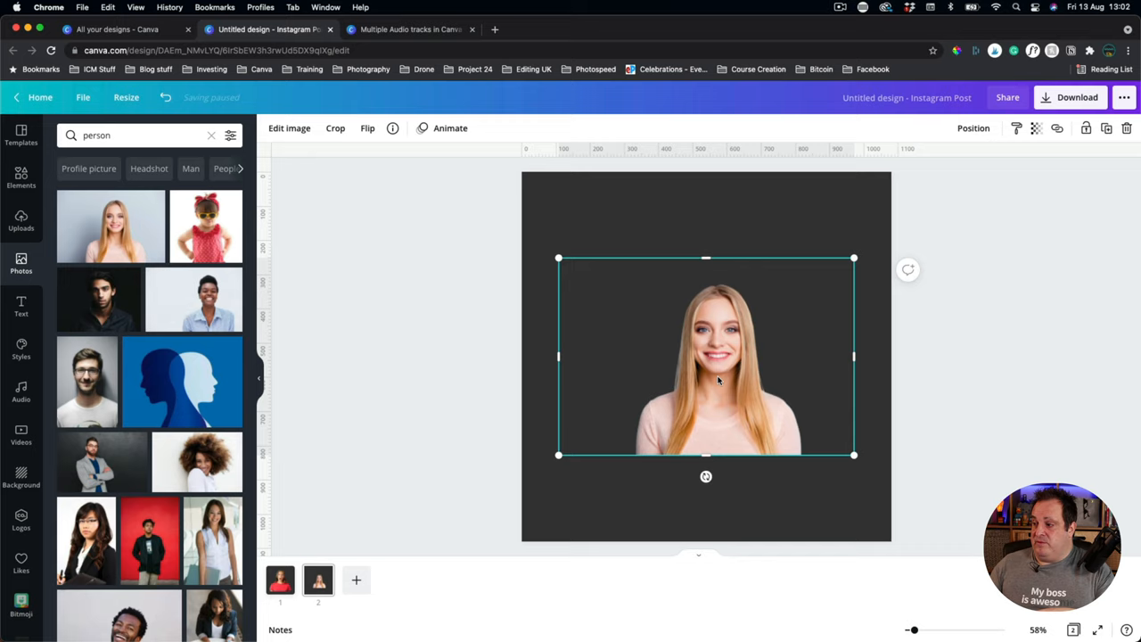
# - Apply the Glow shadow effect to the cut-out woman photo
pyautogui.click(289, 128)
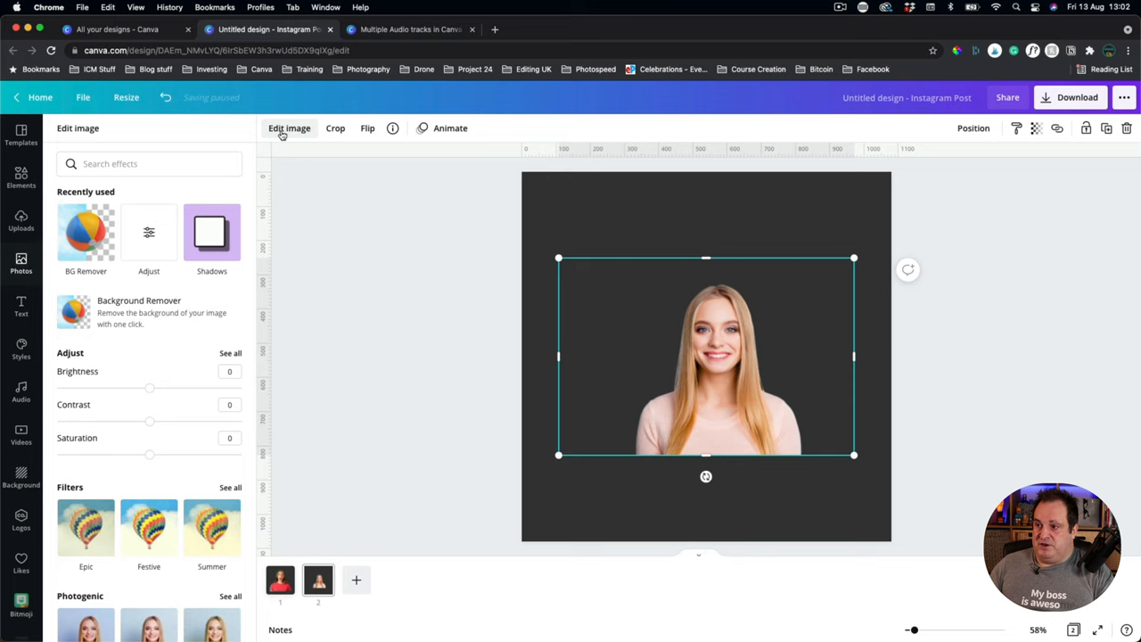
pyautogui.scroll(-3)
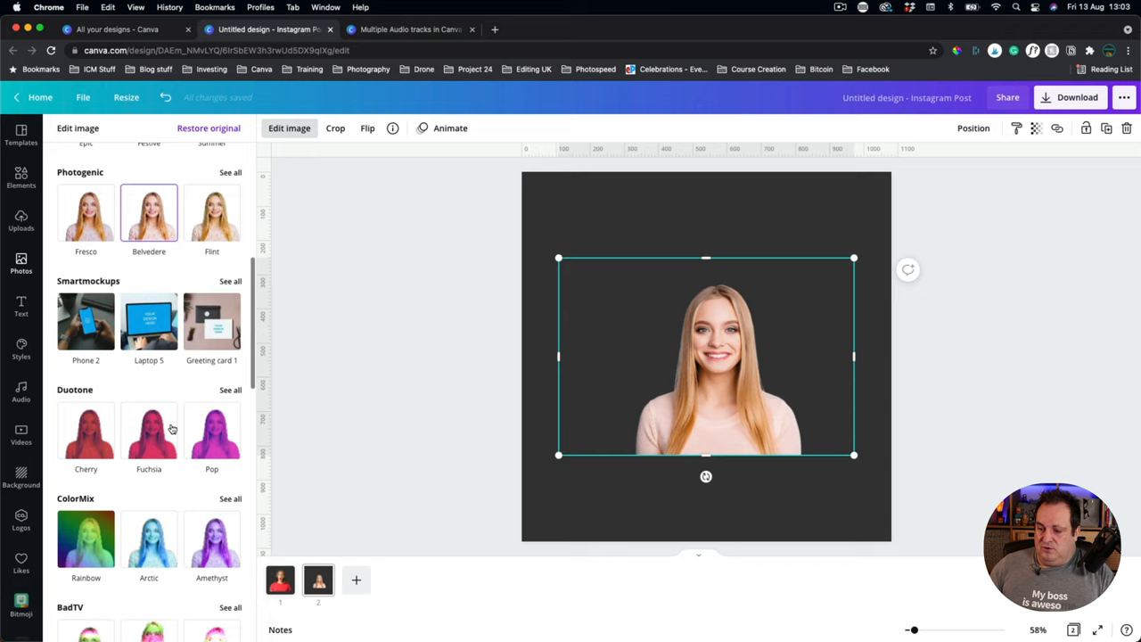
pyautogui.scroll(-3)
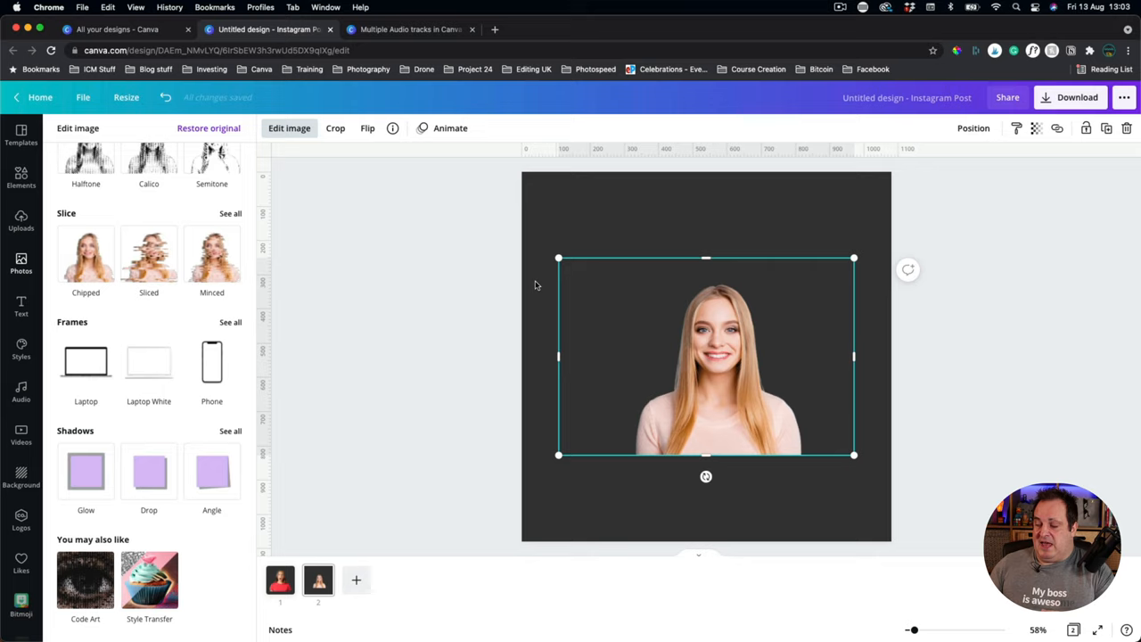
pyautogui.click(230, 430)
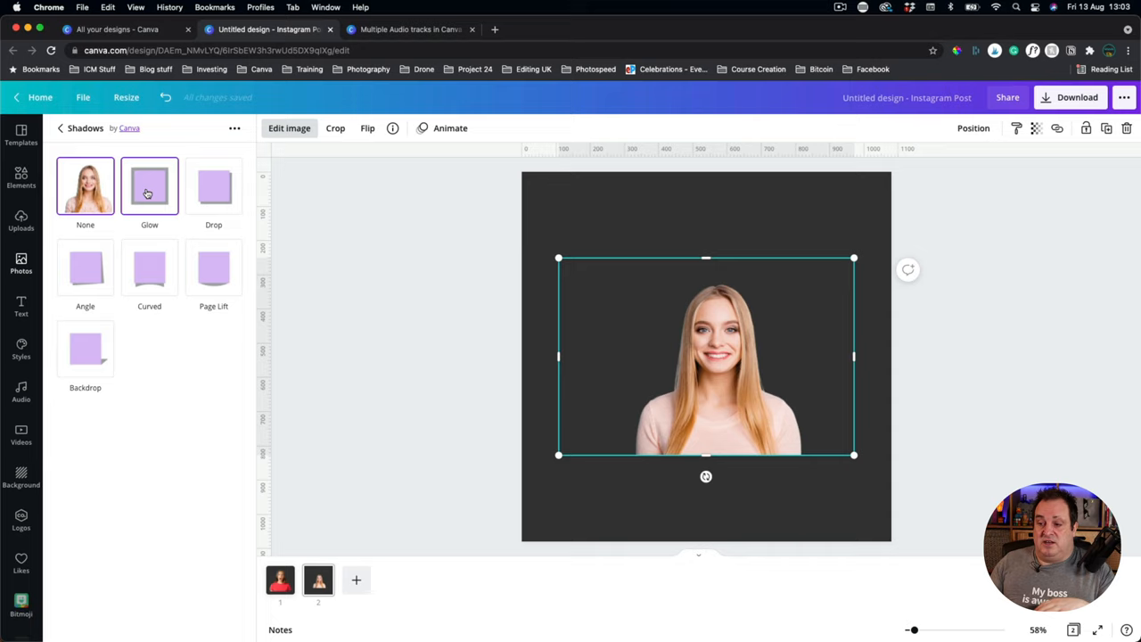
pyautogui.click(149, 186)
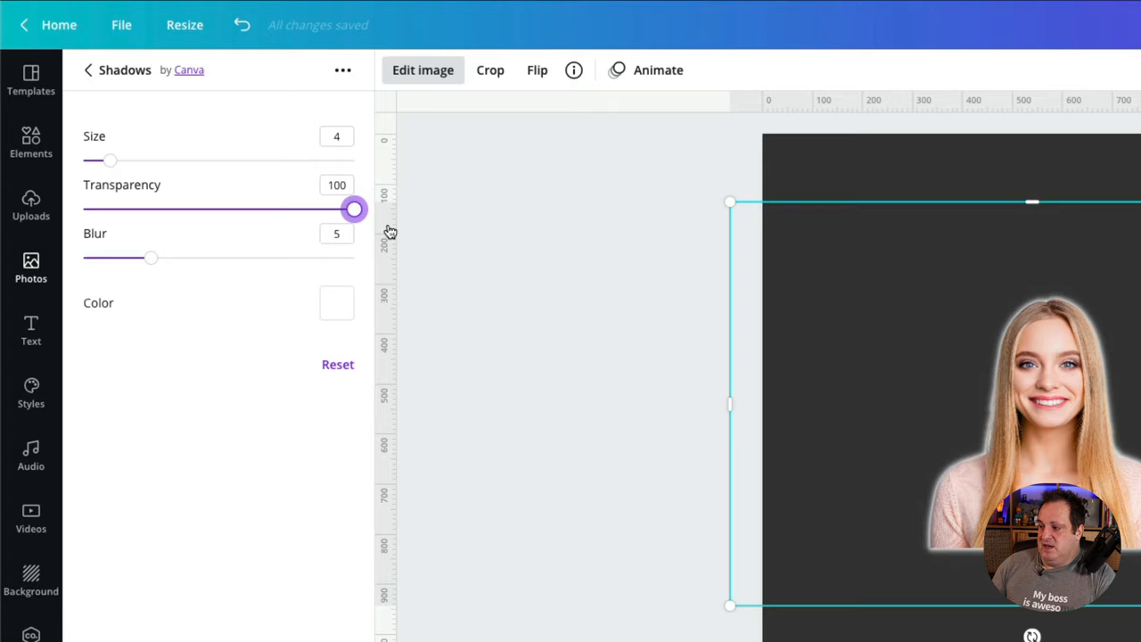
# - Set the glow to Transparency 100 and Blur 1 for a crisp white outline
pyautogui.moveTo(150, 257); pyautogui.dragTo(82, 257)
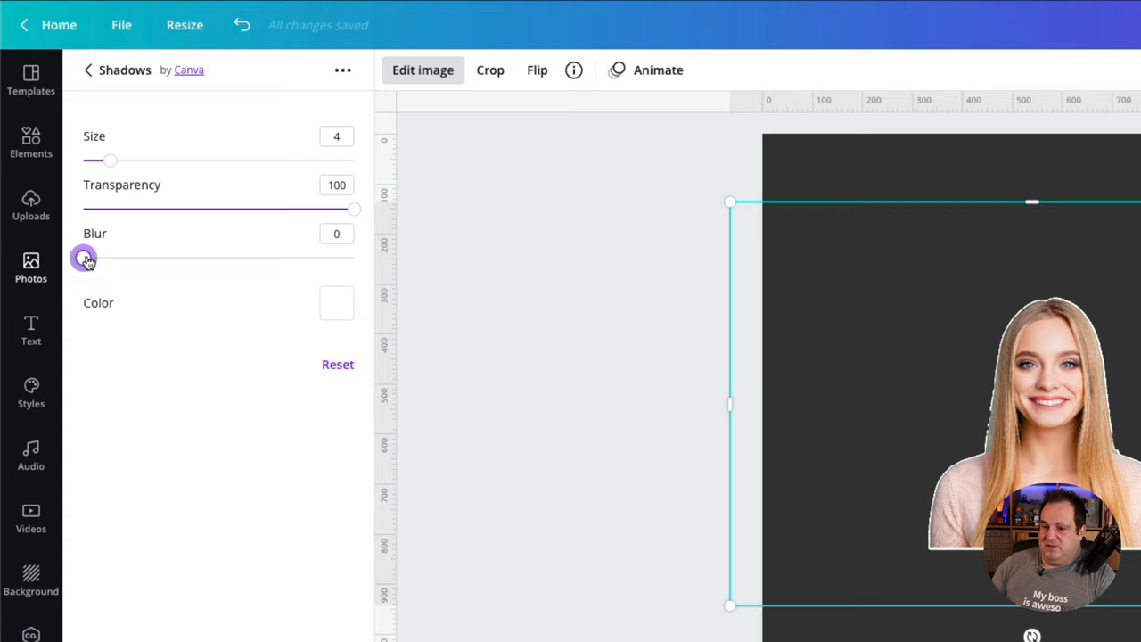
pyautogui.moveTo(84, 259); pyautogui.dragTo(96, 258)
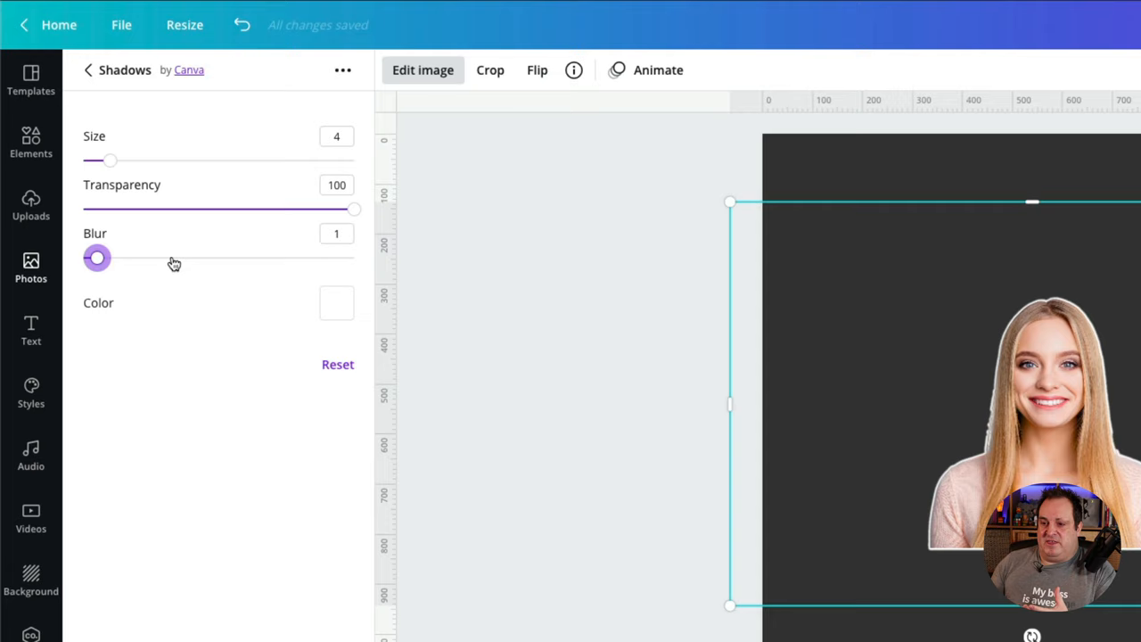
pyautogui.moveTo(110, 160); pyautogui.dragTo(164, 160)
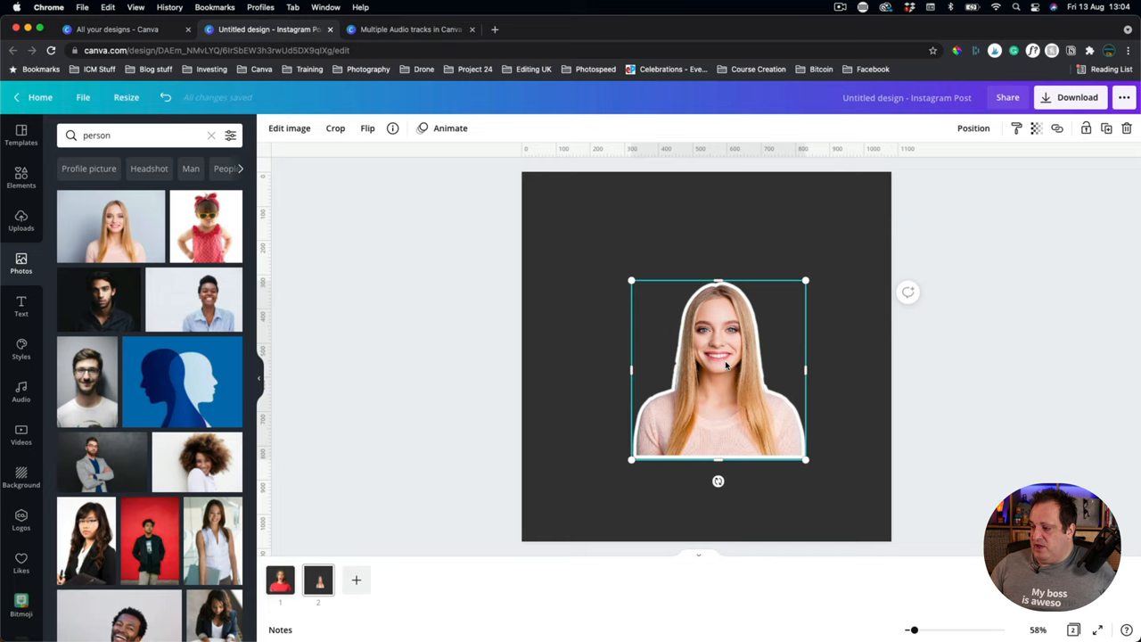
pyautogui.moveTo(860, 433)
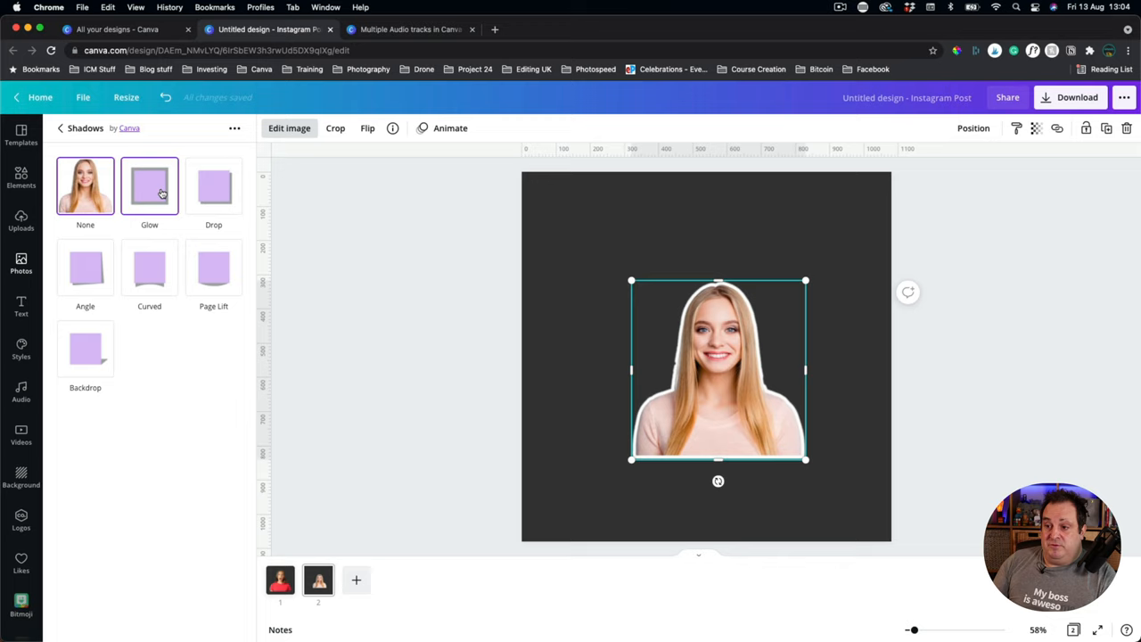
# - Change the glow colour to pink with Transparency 100, Blur 1 and Size 8
pyautogui.click(149, 185)
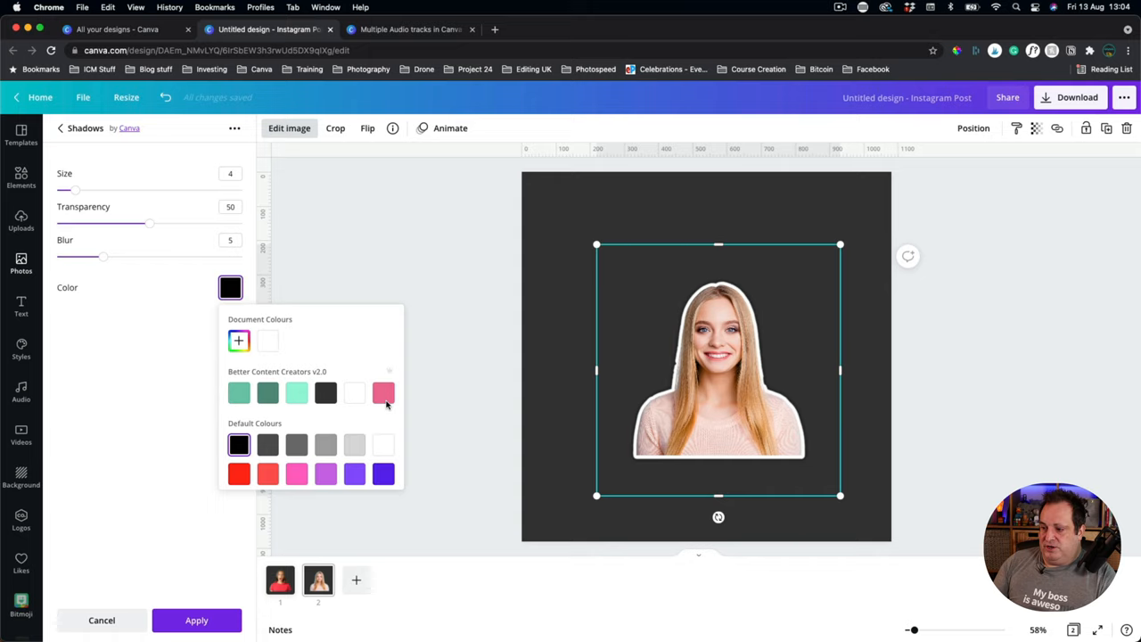
pyautogui.click(381, 392)
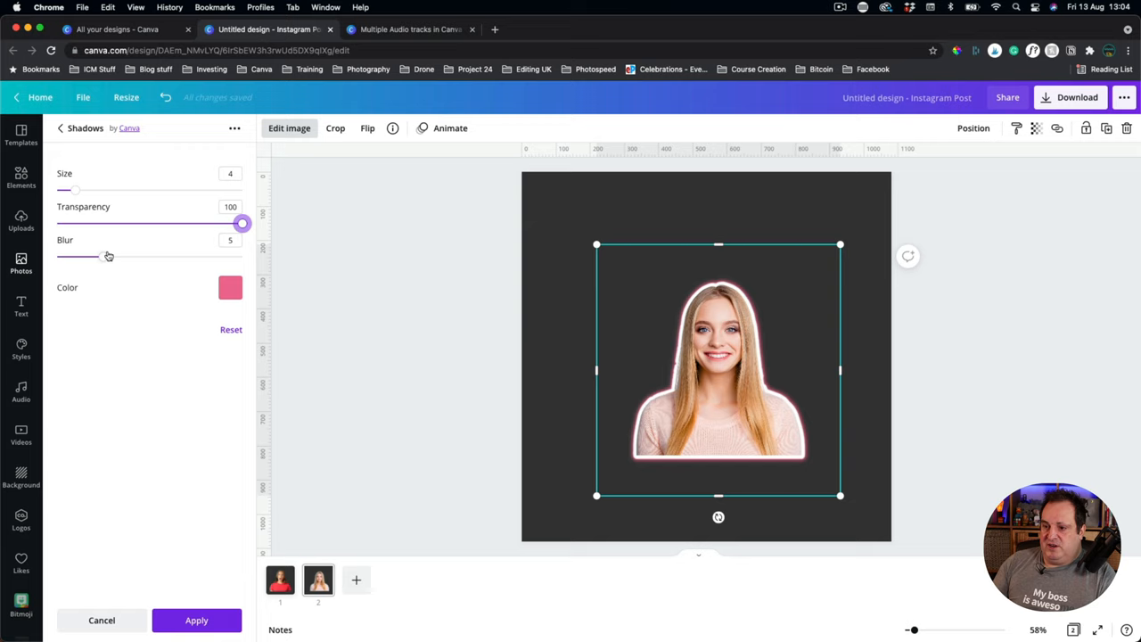
pyautogui.moveTo(75, 189); pyautogui.dragTo(118, 189)
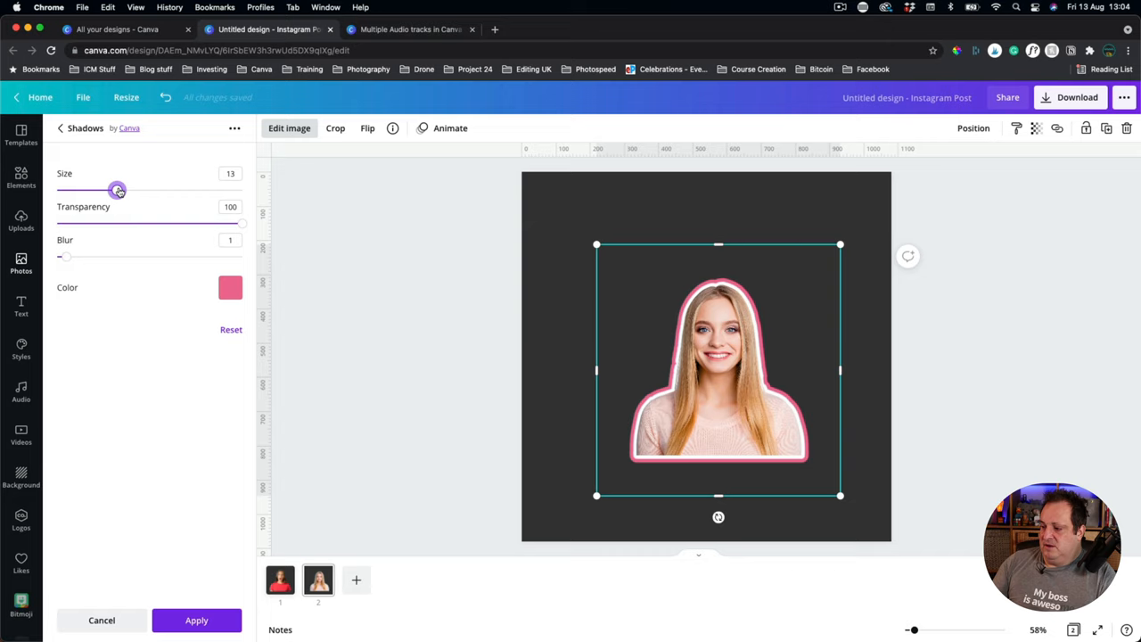
pyautogui.moveTo(118, 189); pyautogui.dragTo(93, 189)
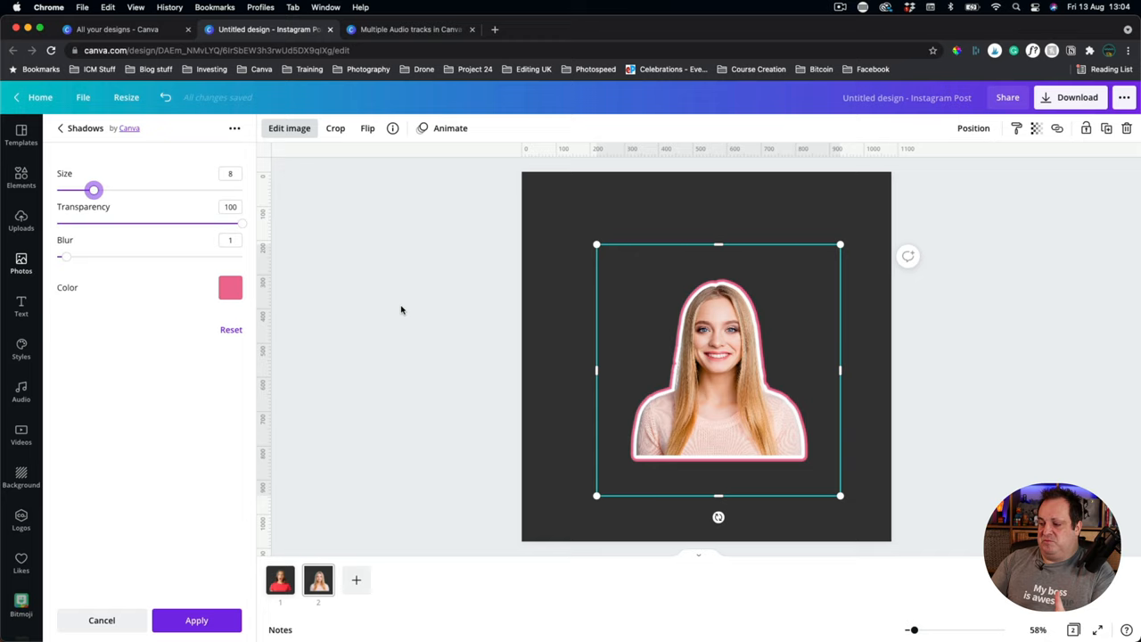